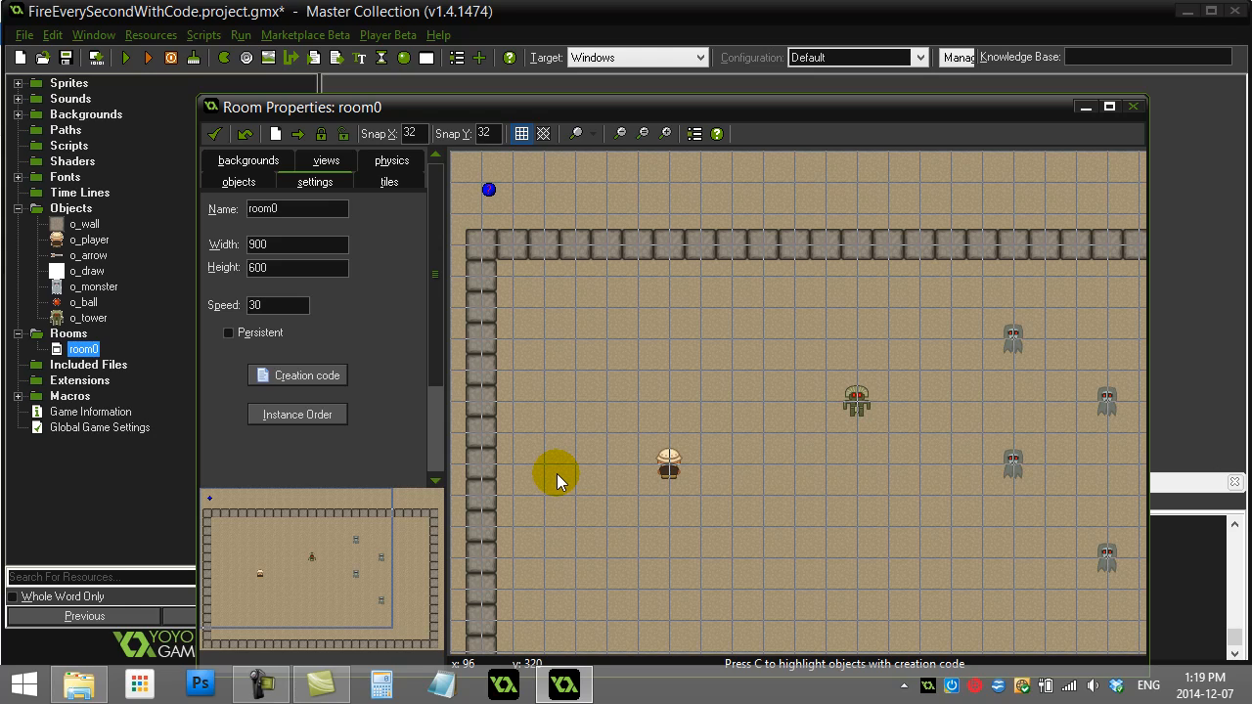
# Close the room0 layout and bring up the o_tower Object Properties window
pyautogui.moveTo(558, 479); pyautogui.dragTo(559, 462)
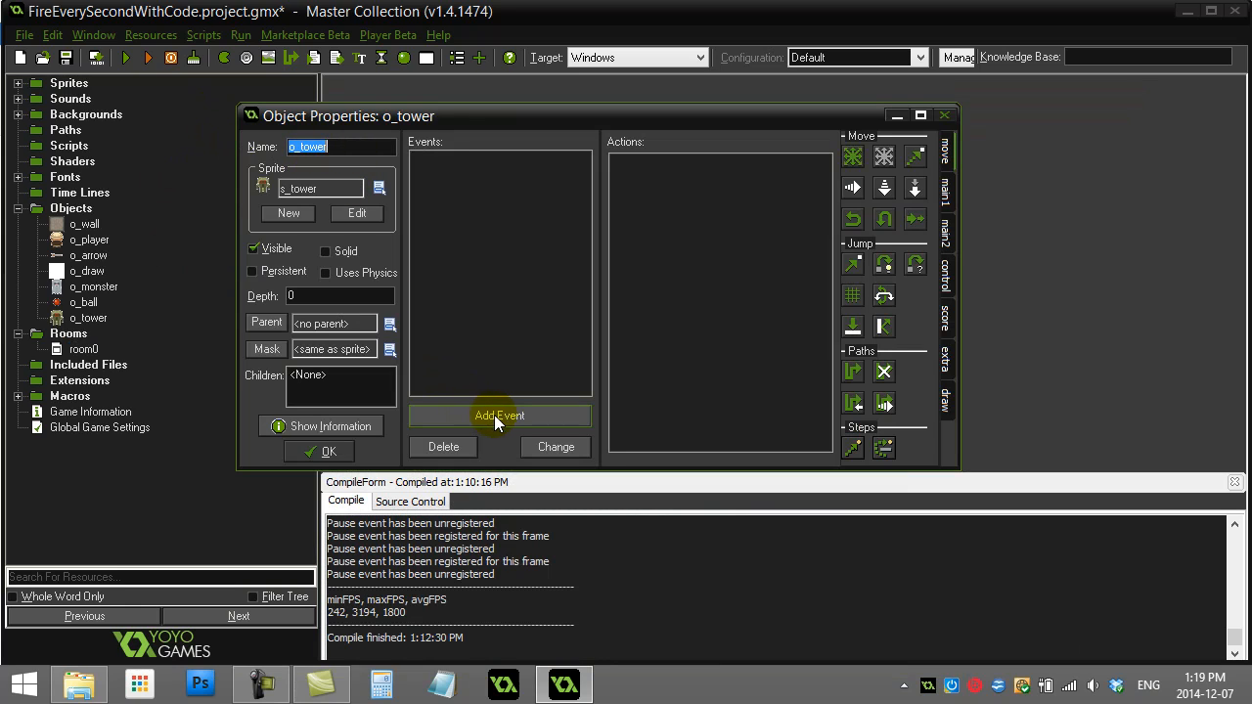
# Add a Create event to o_tower through the Choose the Event dialog
pyautogui.click(500, 416)
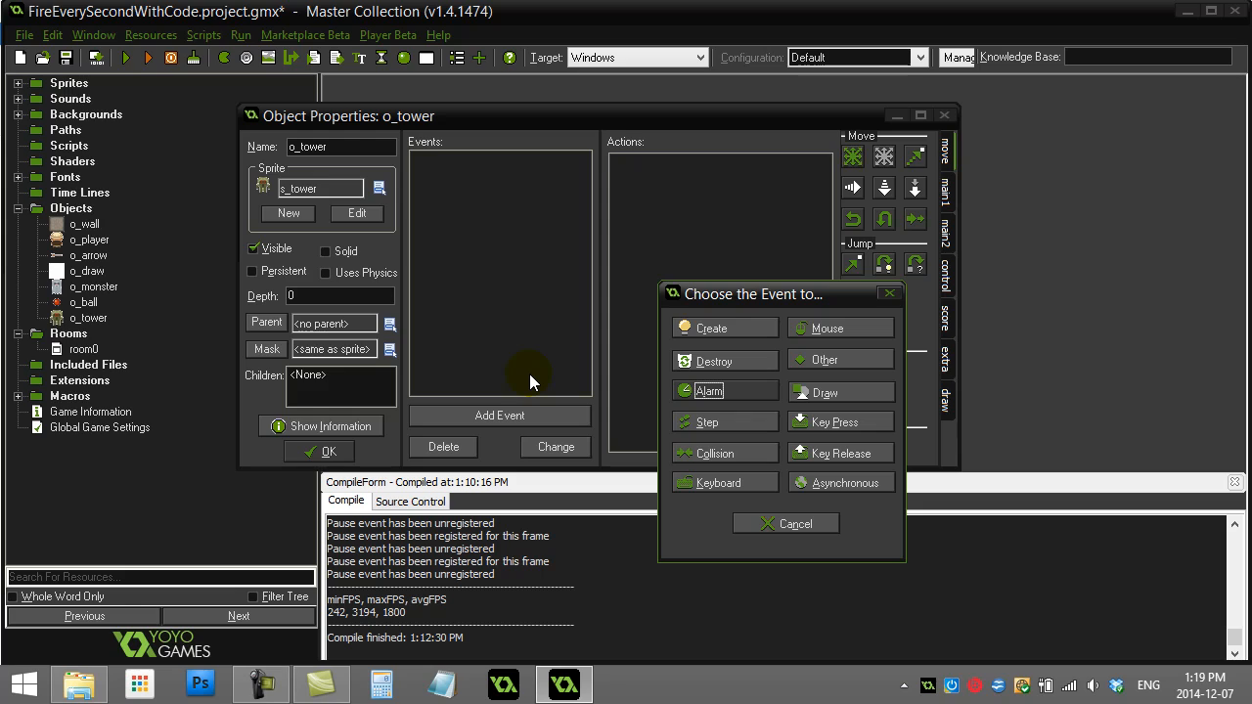
pyautogui.moveTo(741, 328)
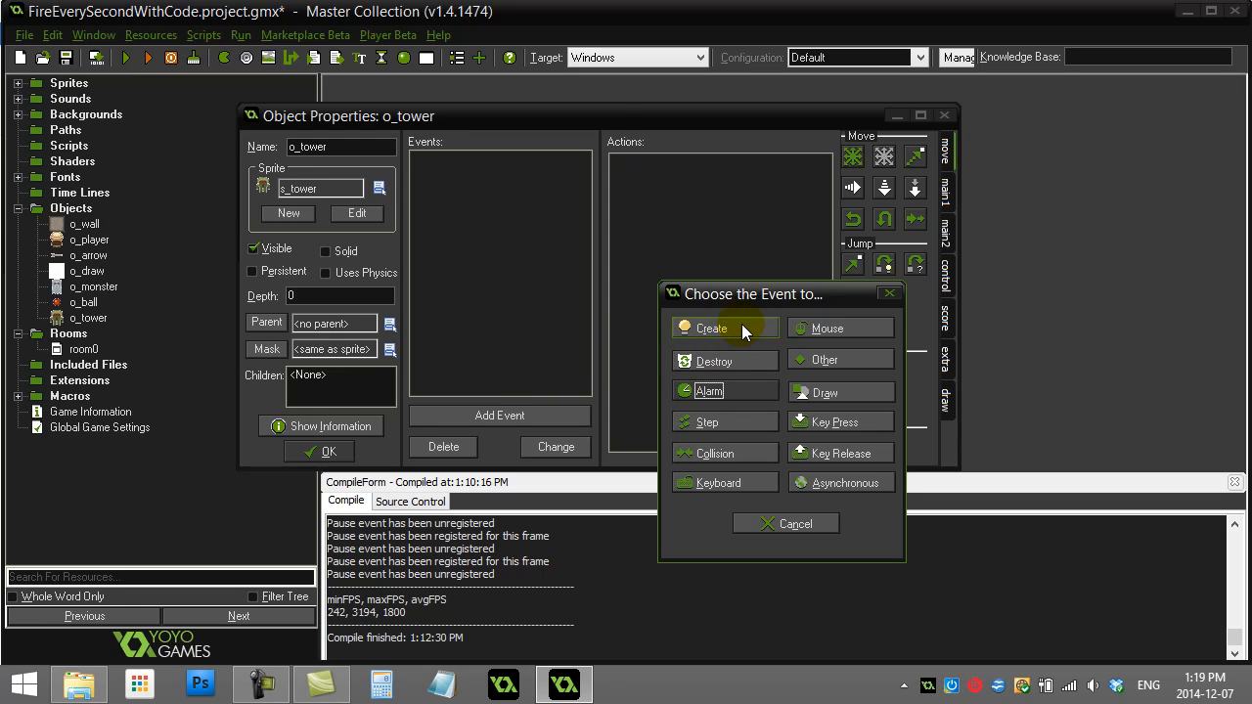
pyautogui.moveTo(740, 382)
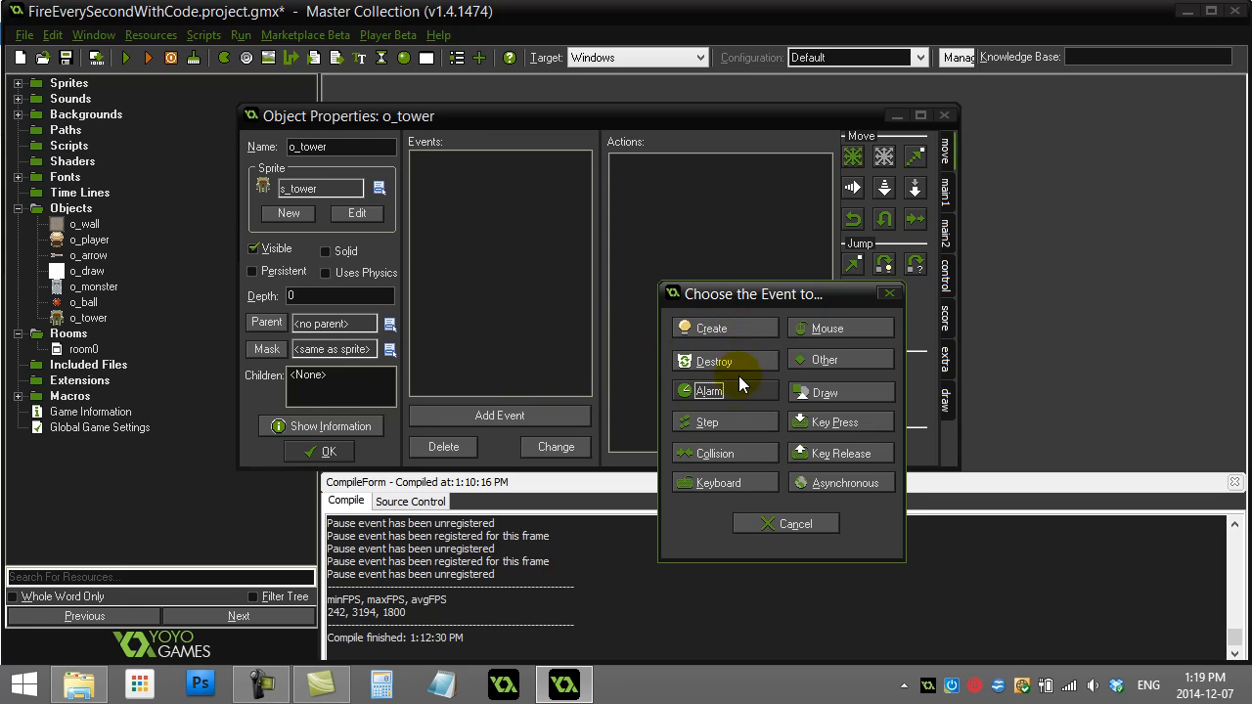
pyautogui.moveTo(723, 328)
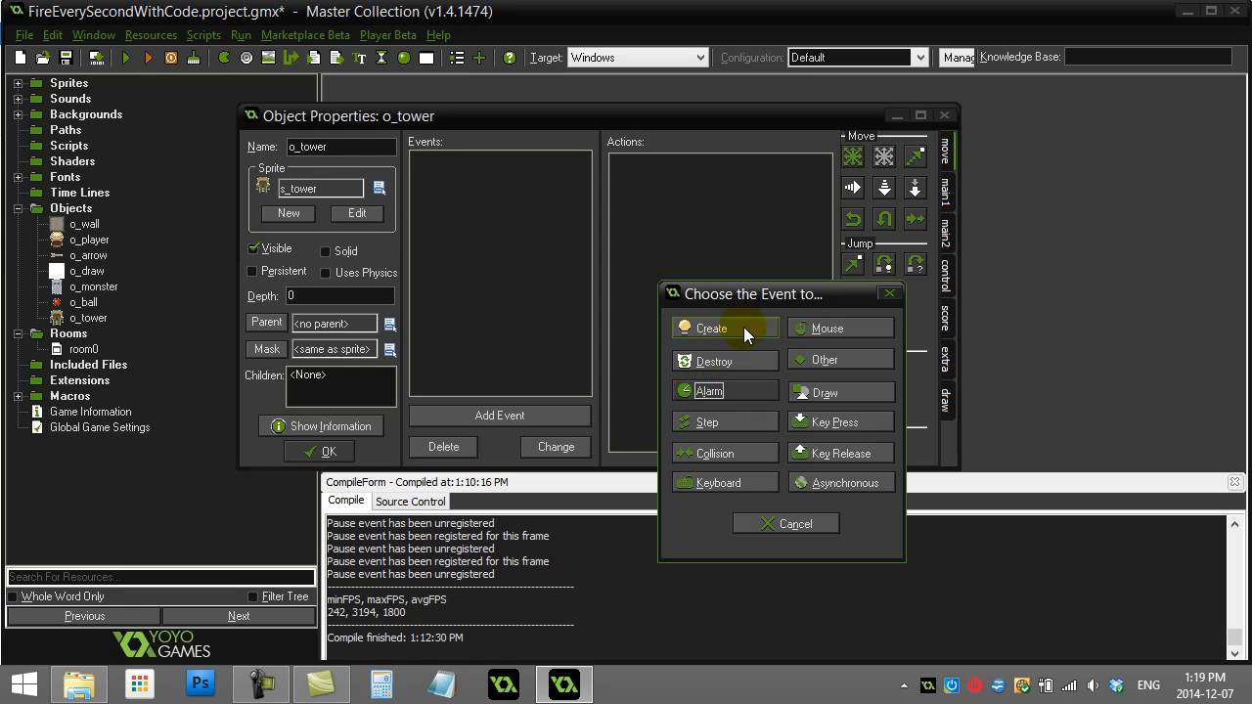
pyautogui.click(711, 328)
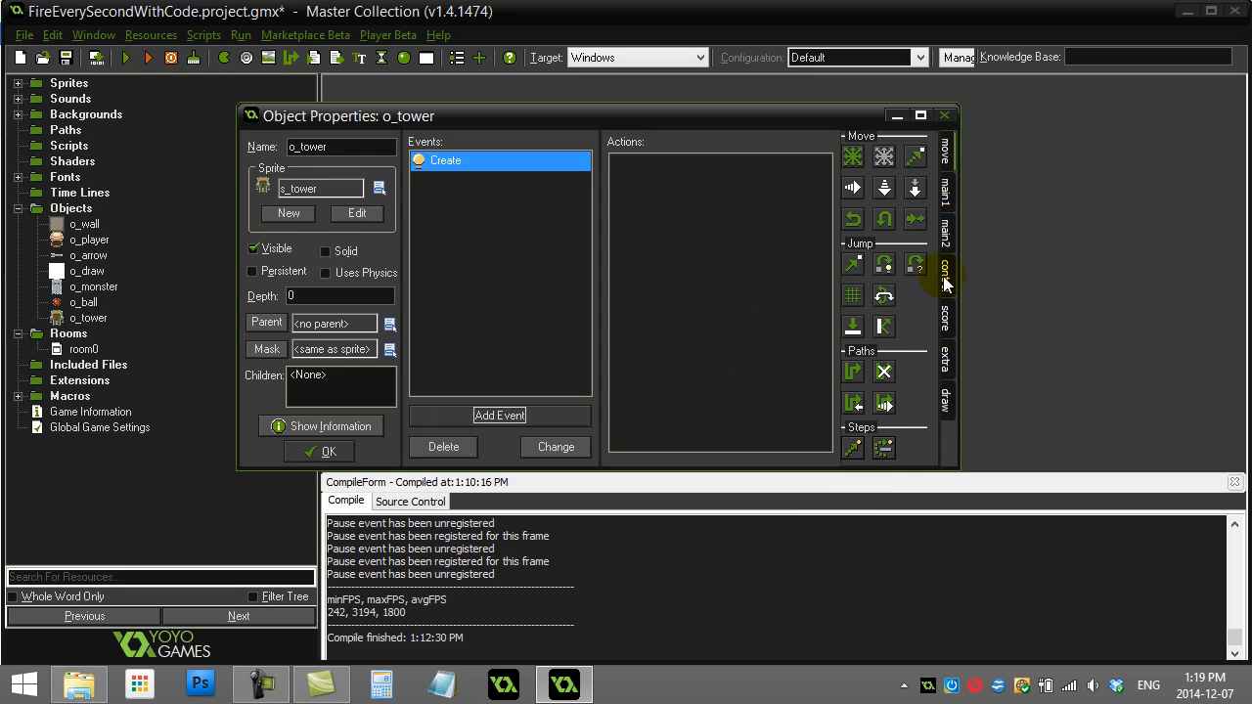
# Add an Execute code action to the Create event containing counter=0
pyautogui.click(945, 284)
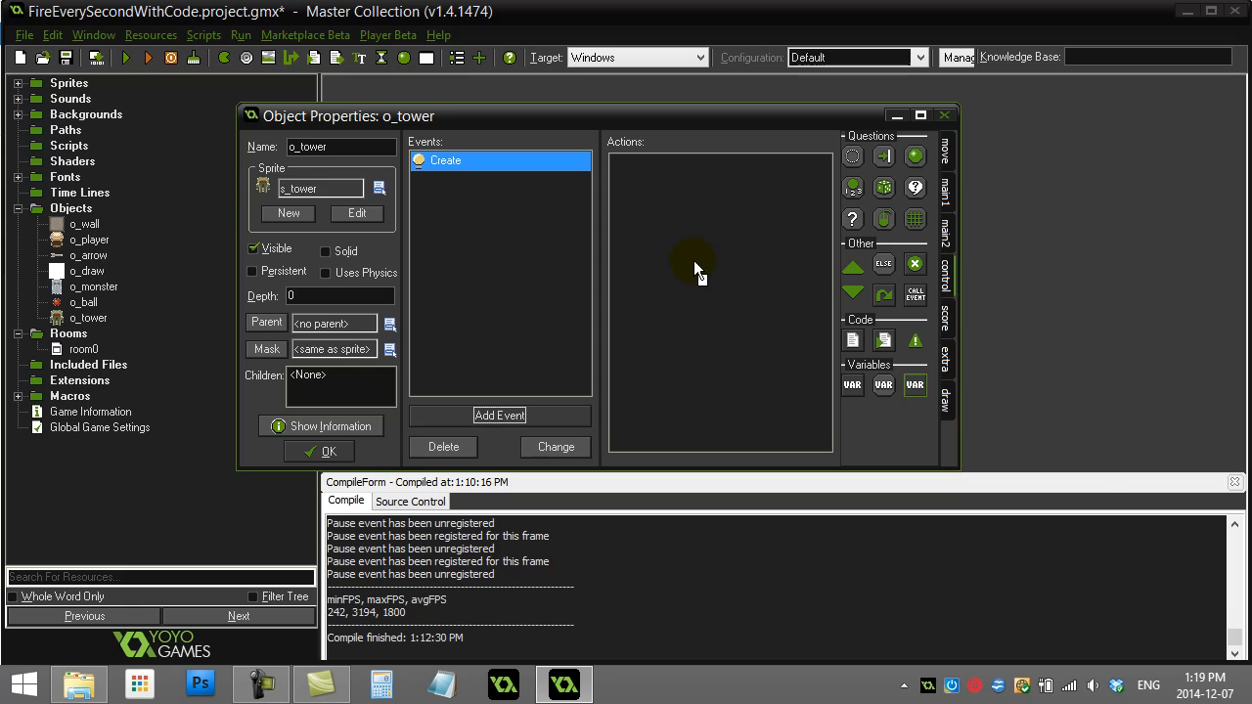
pyautogui.write('counter')
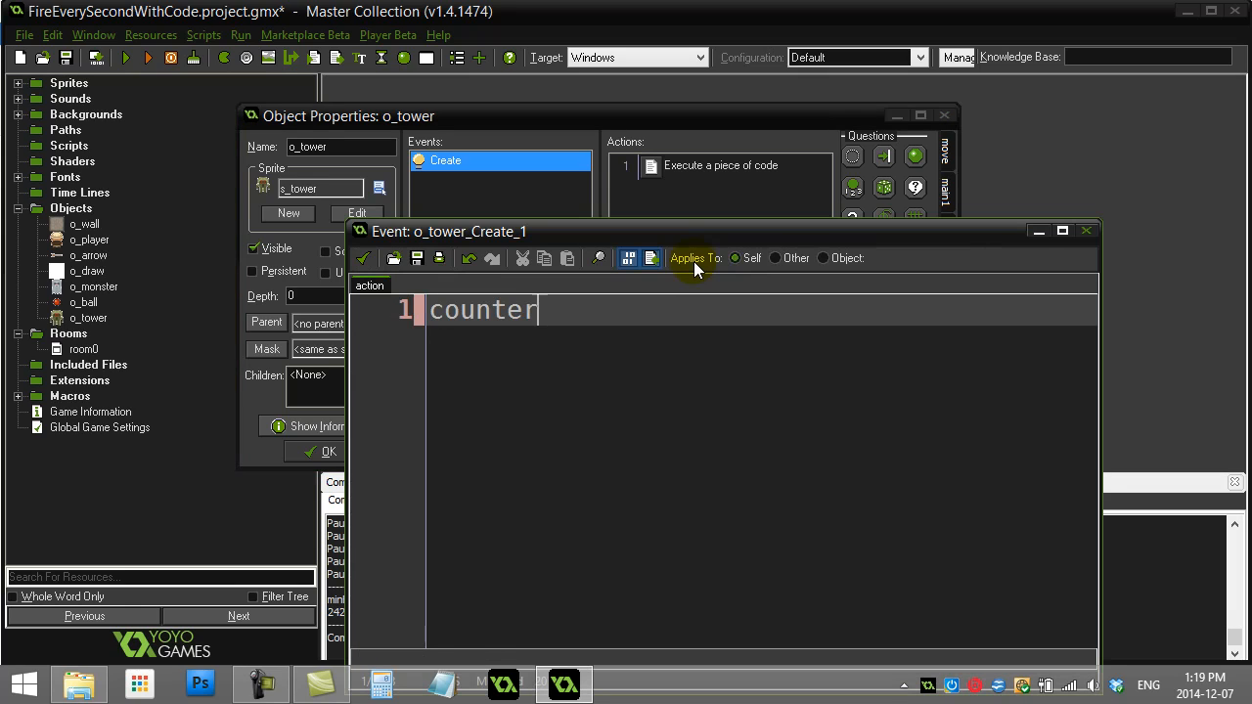
pyautogui.write('=0')
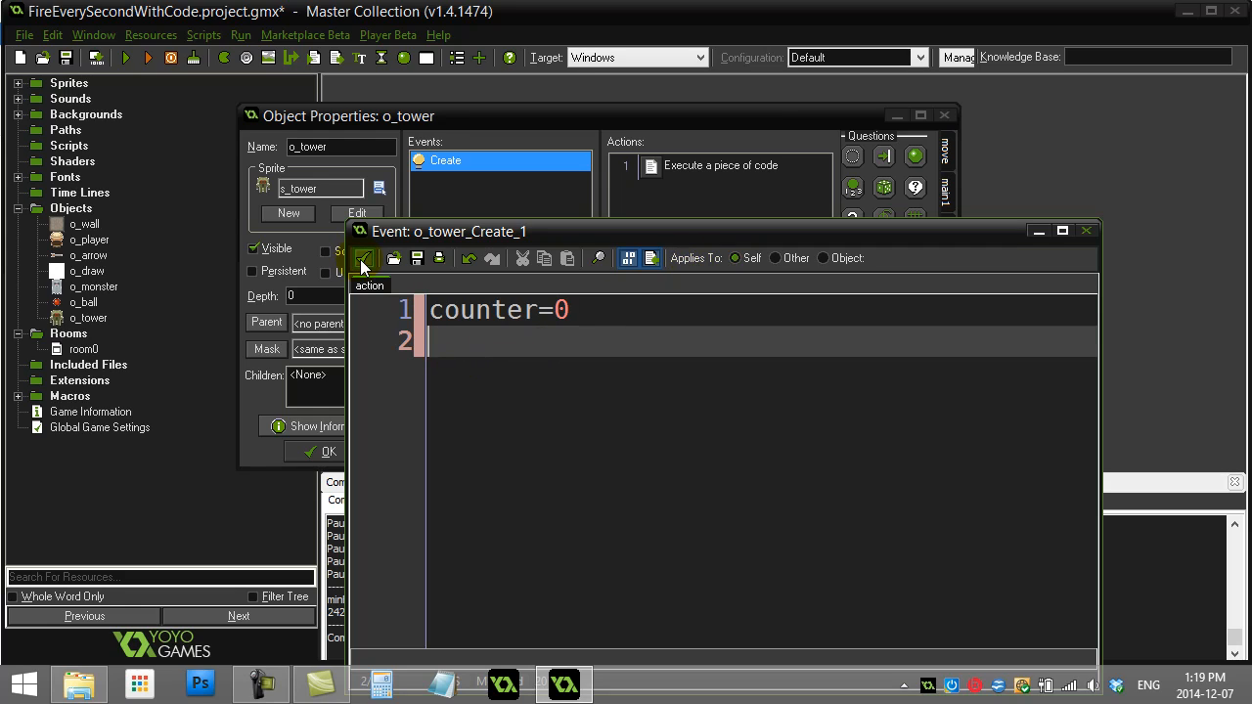
pyautogui.moveTo(365, 257)
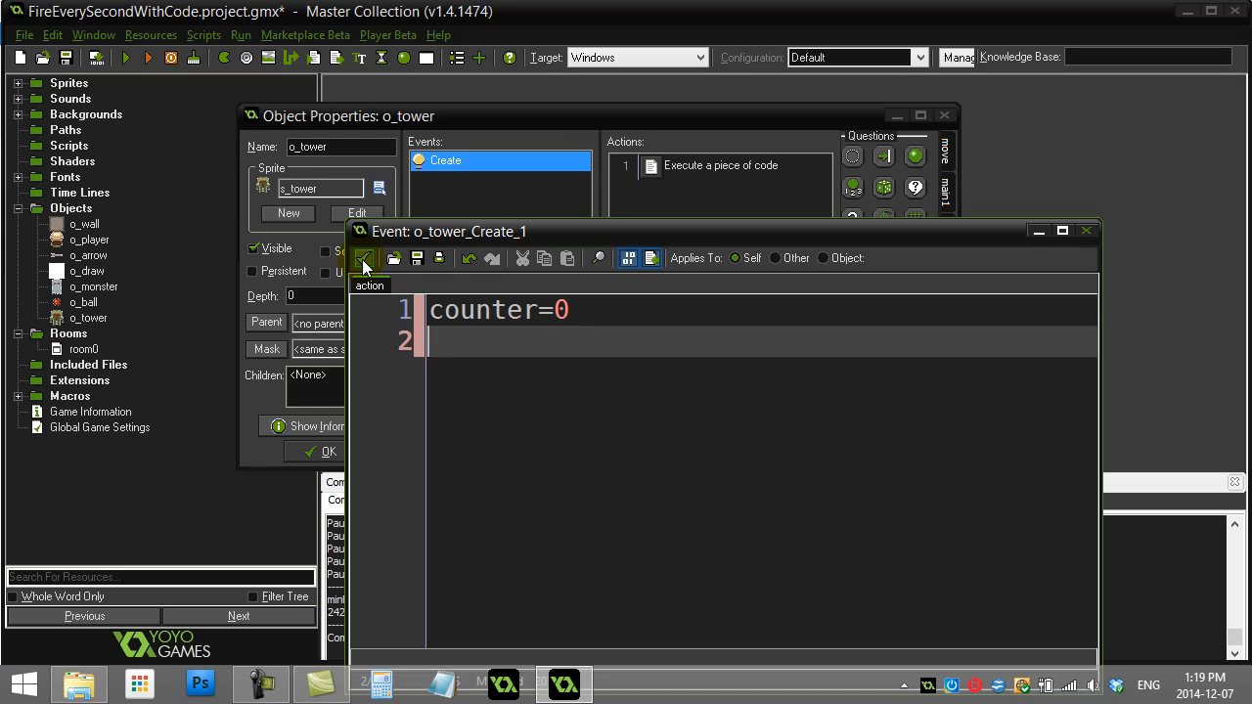
# Save the Create code and add a Step event to o_tower
pyautogui.click(500, 414)
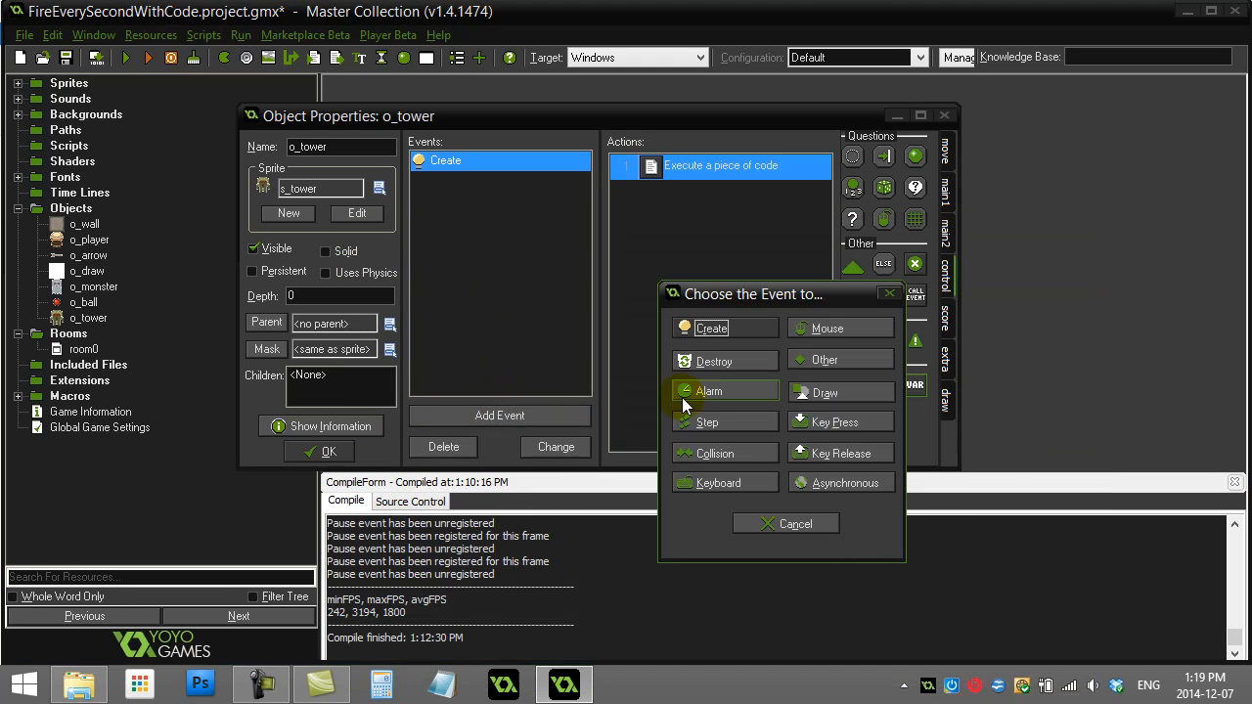
pyautogui.moveTo(738, 431)
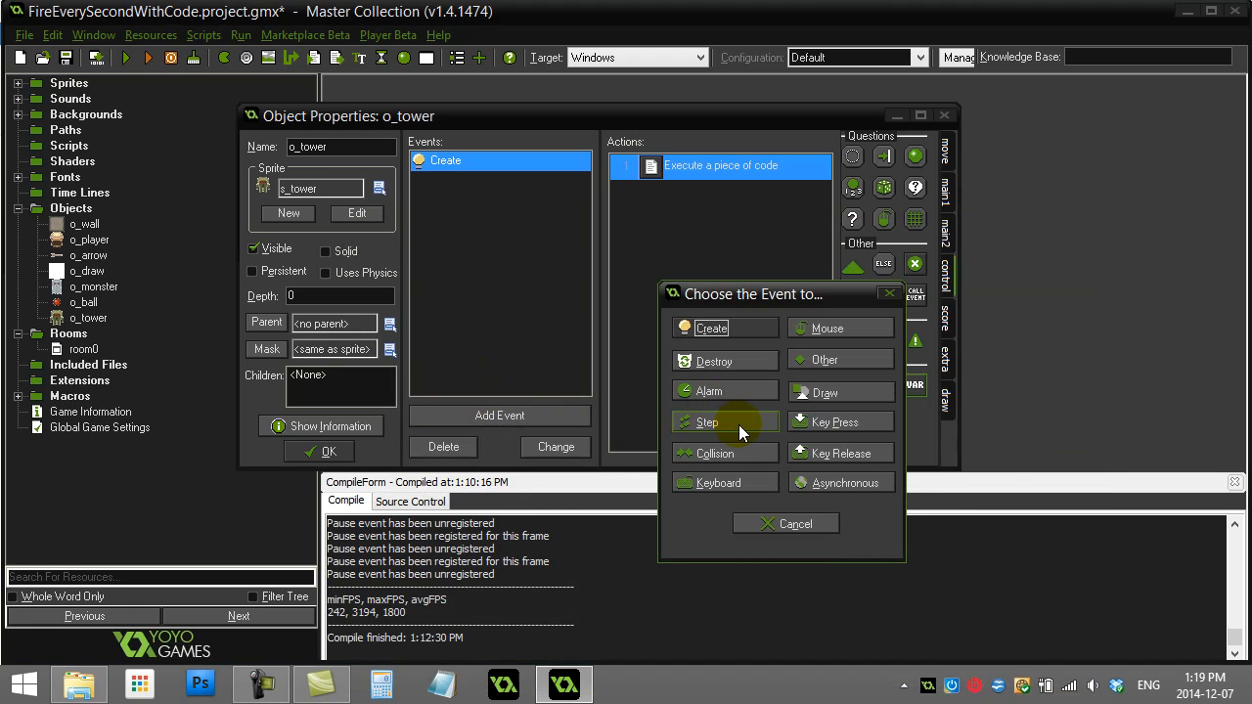
pyautogui.click(707, 421)
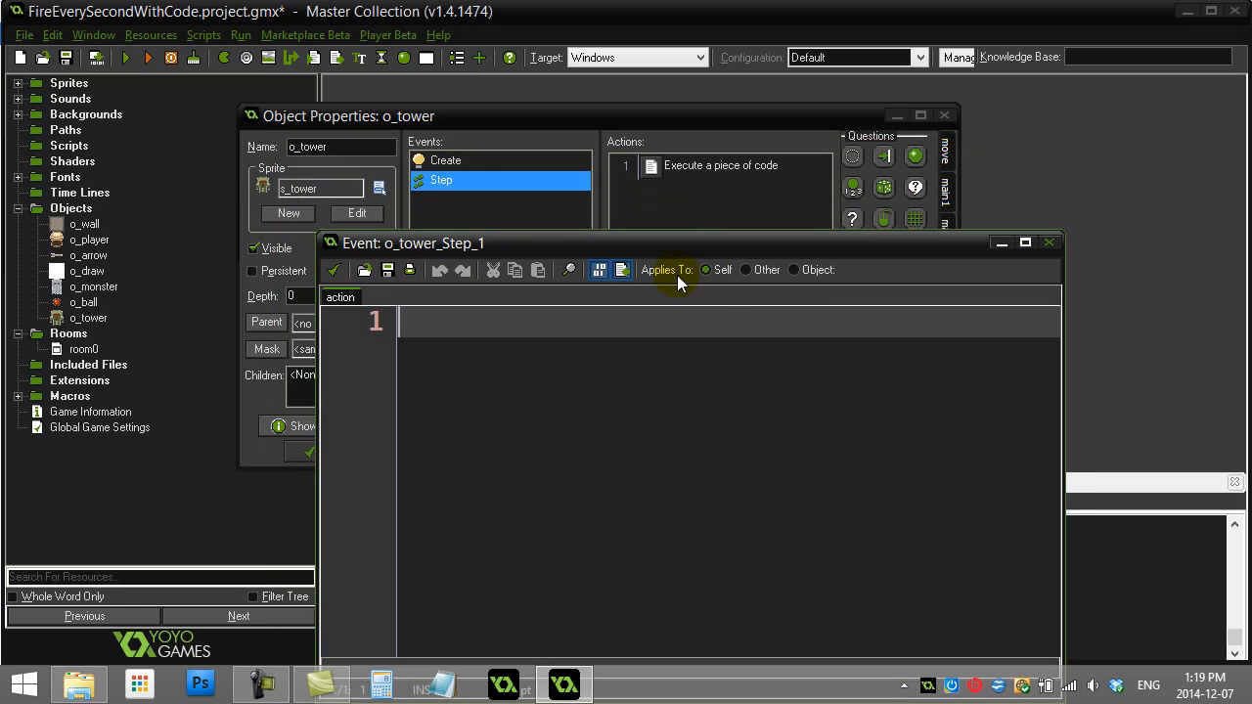
# Write counter=counter+1 and begin the if counter=30 condition
pyautogui.write('counter=cou')
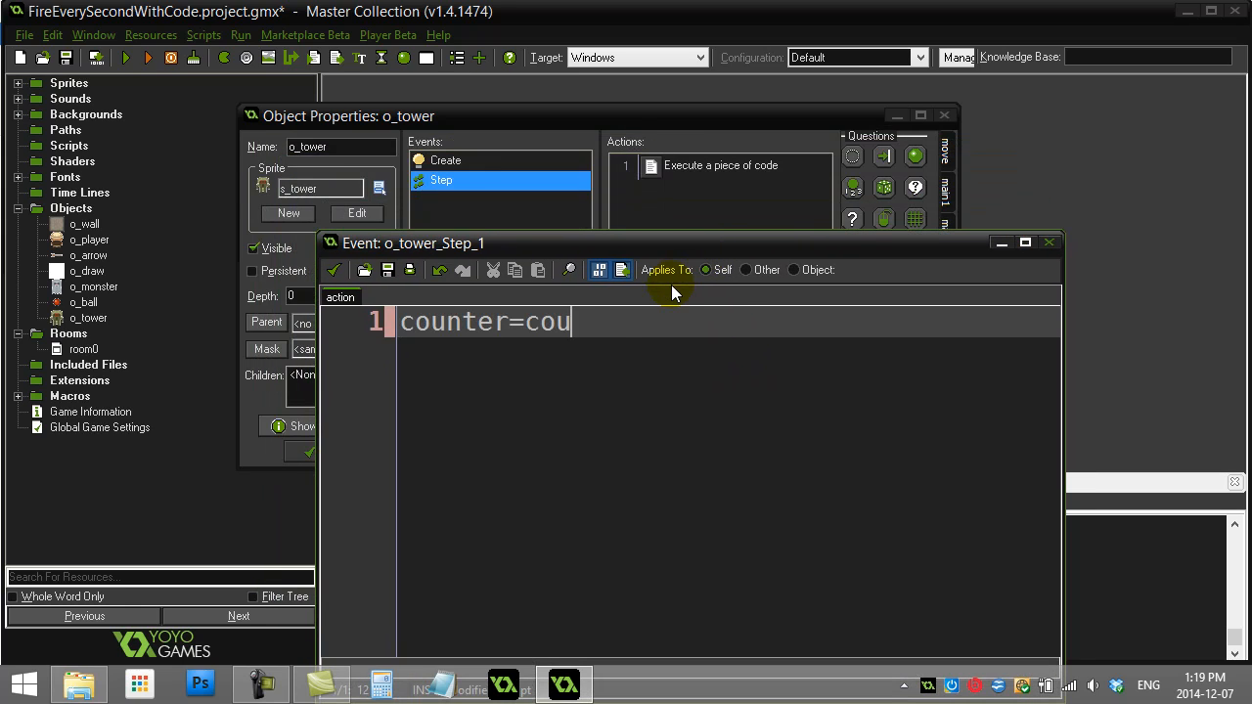
pyautogui.write('nter+1')
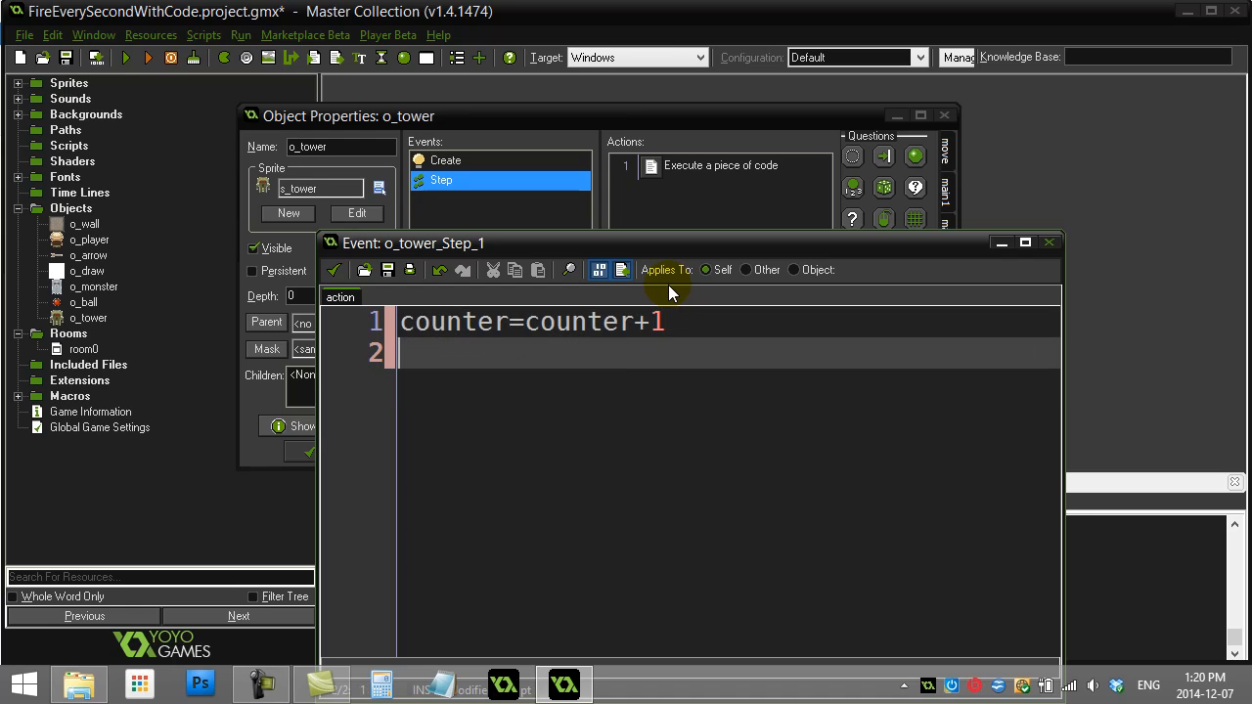
pyautogui.write('if counter=')
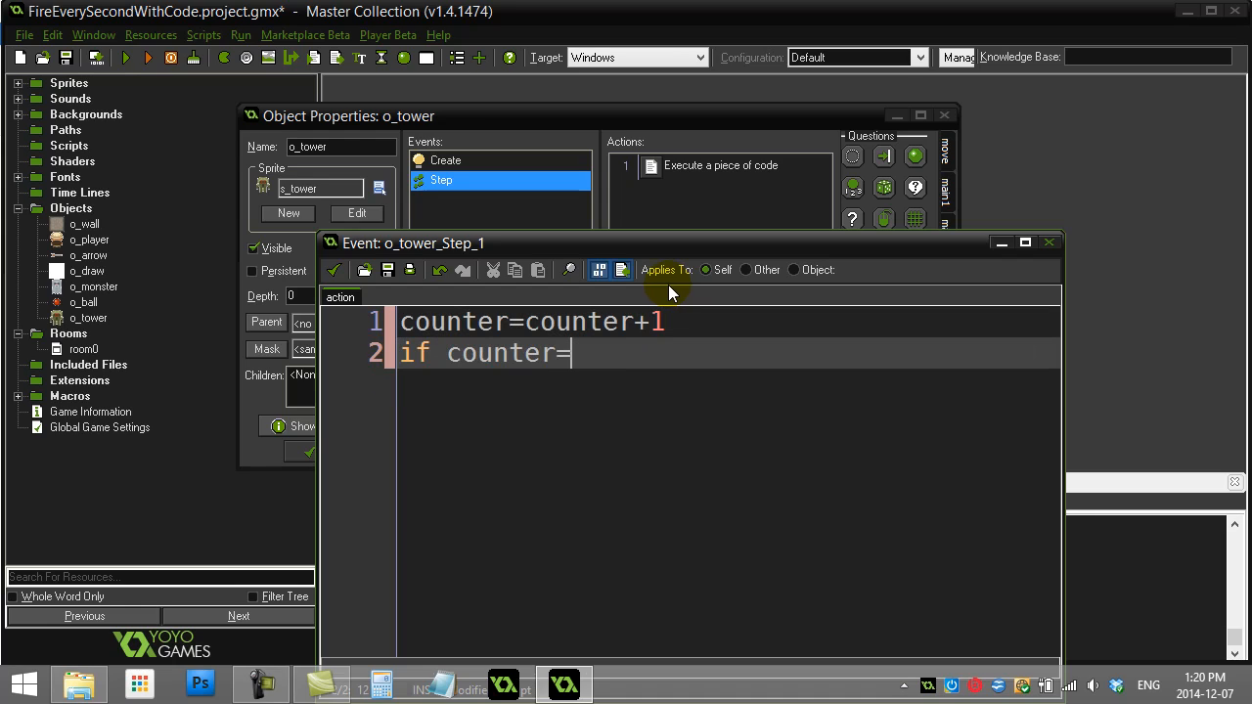
pyautogui.write('30 {')
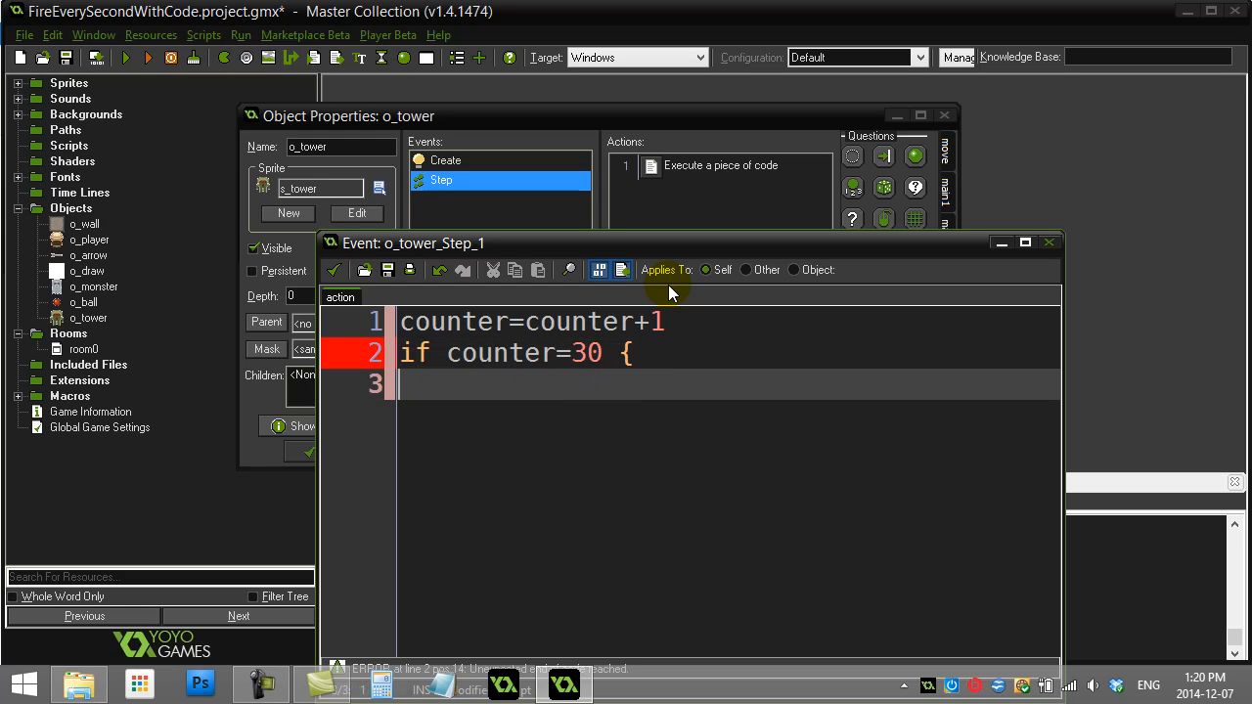
# Create o_ball as abc at the tower with speed 8, then reset counter to 0
pyautogui.write('i')
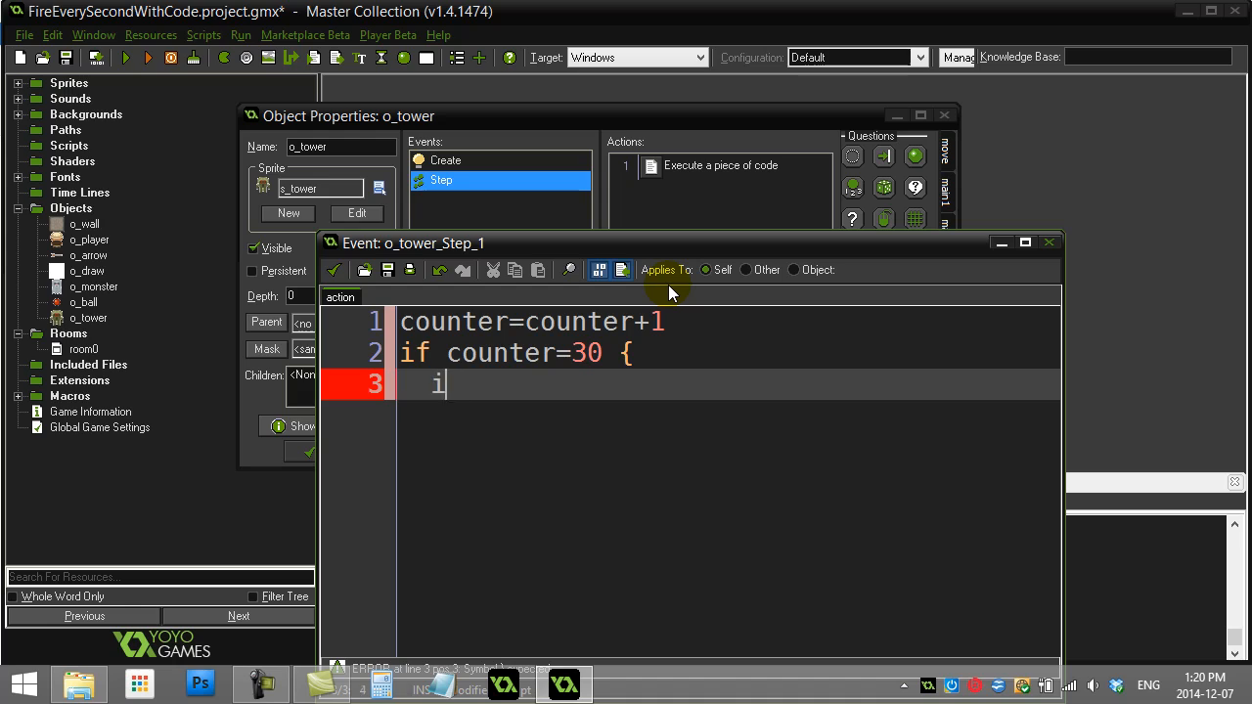
pyautogui.write('abc=instance_')
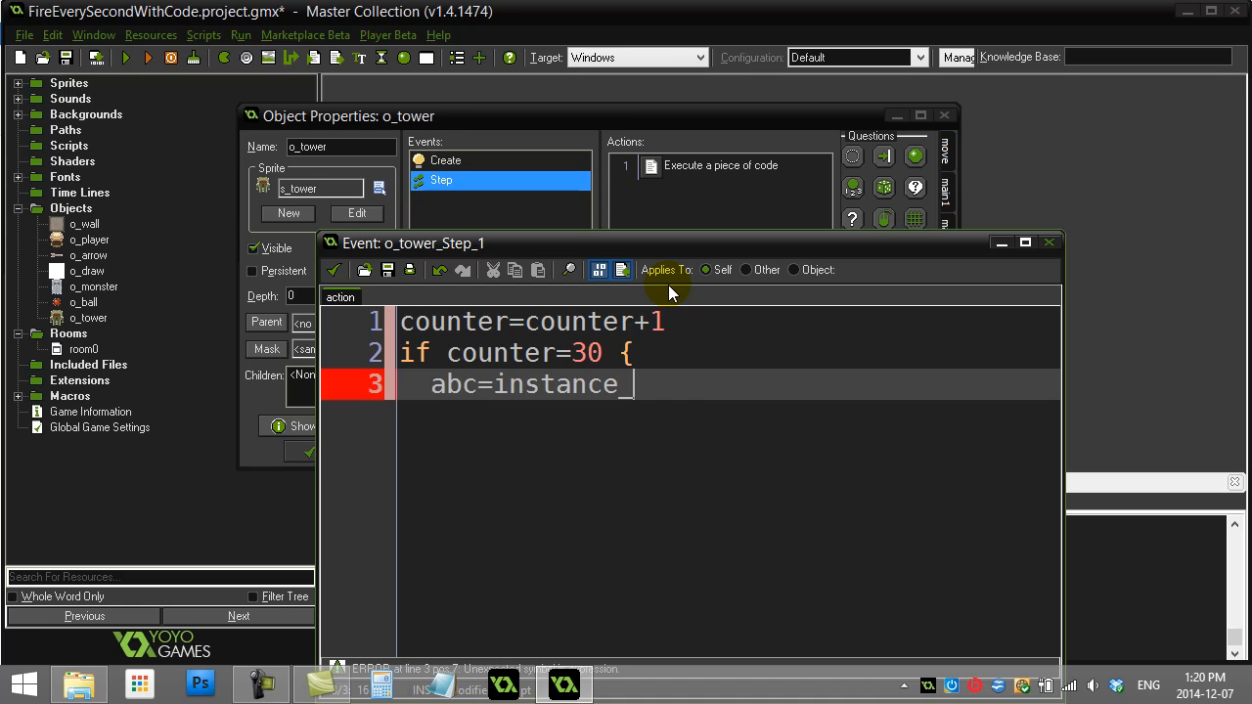
pyautogui.write('create(x,y')
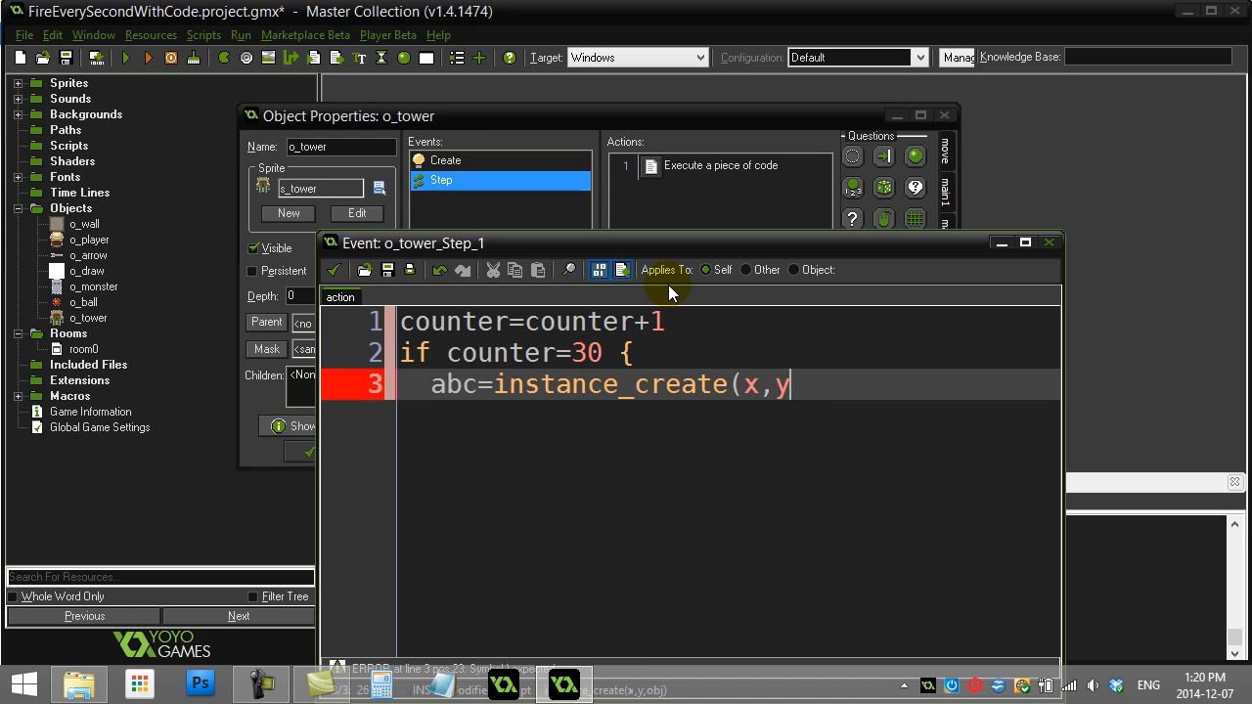
pyautogui.write(',o_ball)')
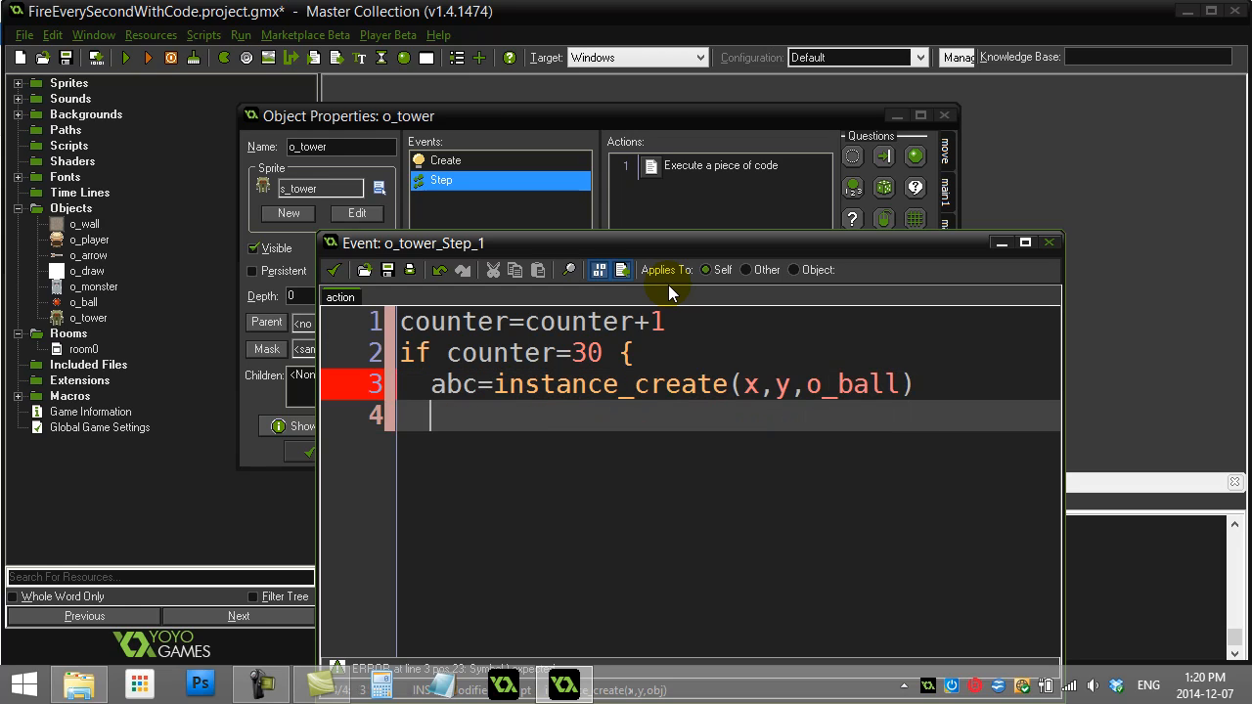
pyautogui.write('abc.speed=')
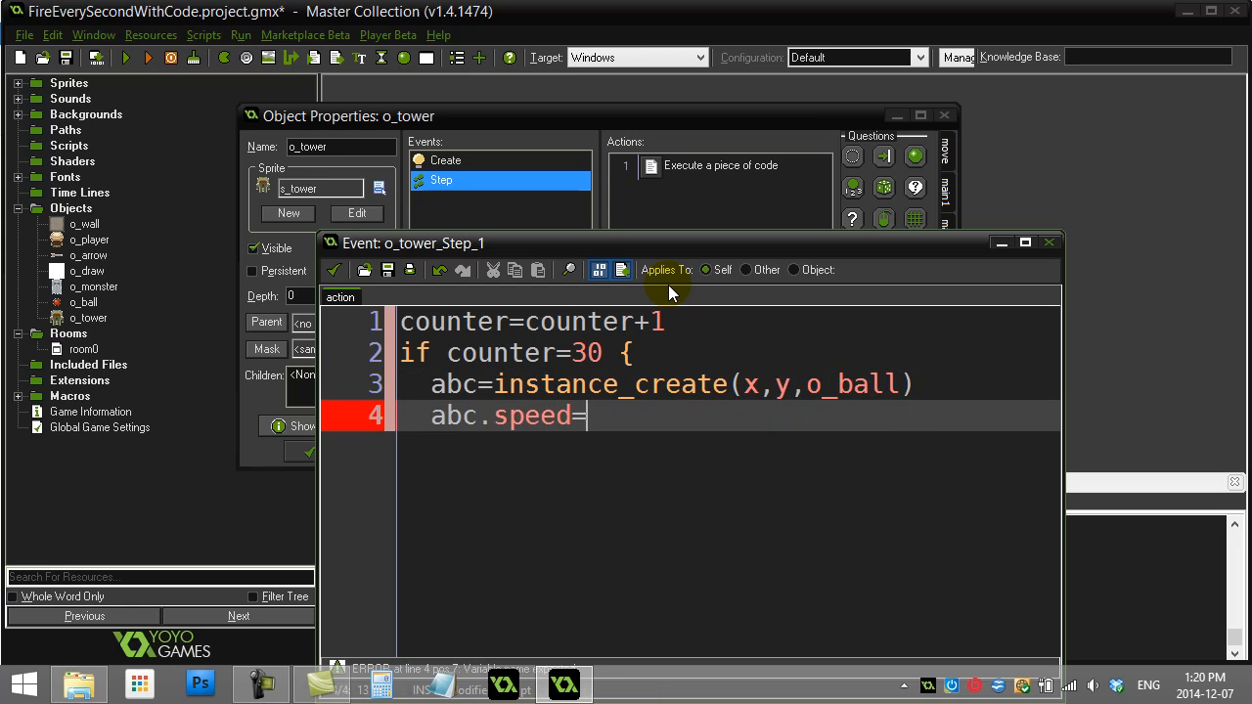
pyautogui.write('8')
pyautogui.write('abc.direction=0')
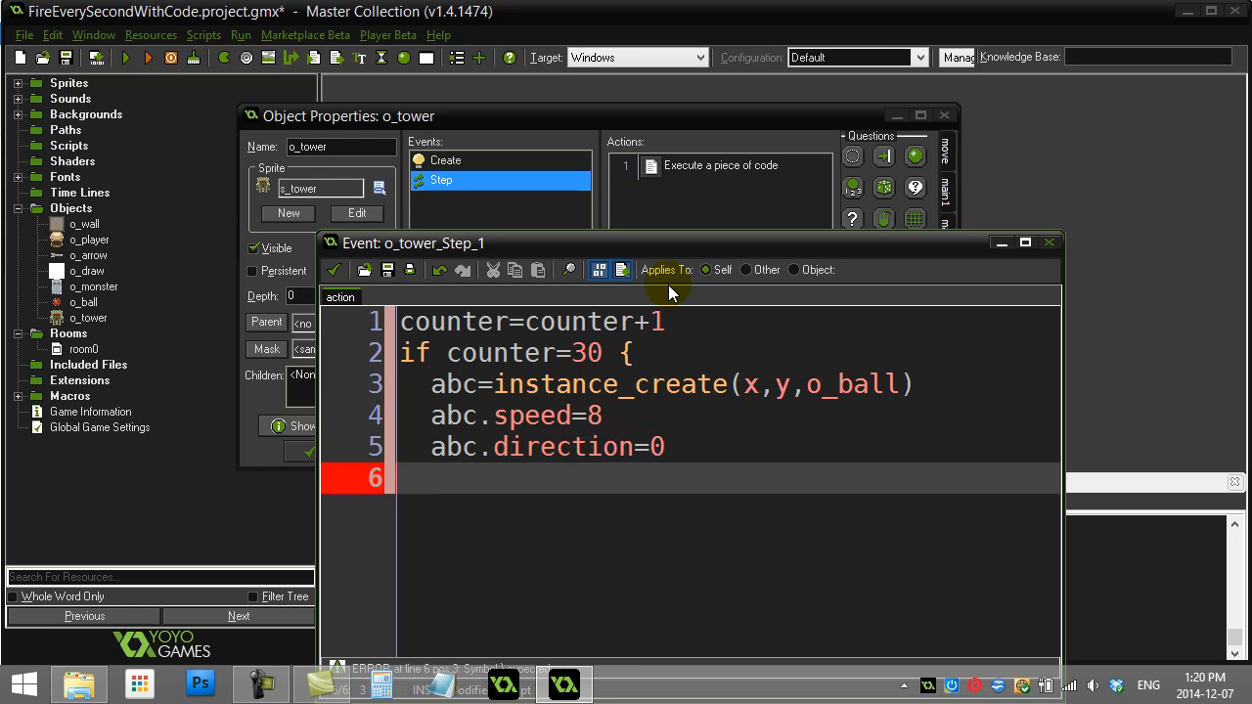
pyautogui.write('counter=0')
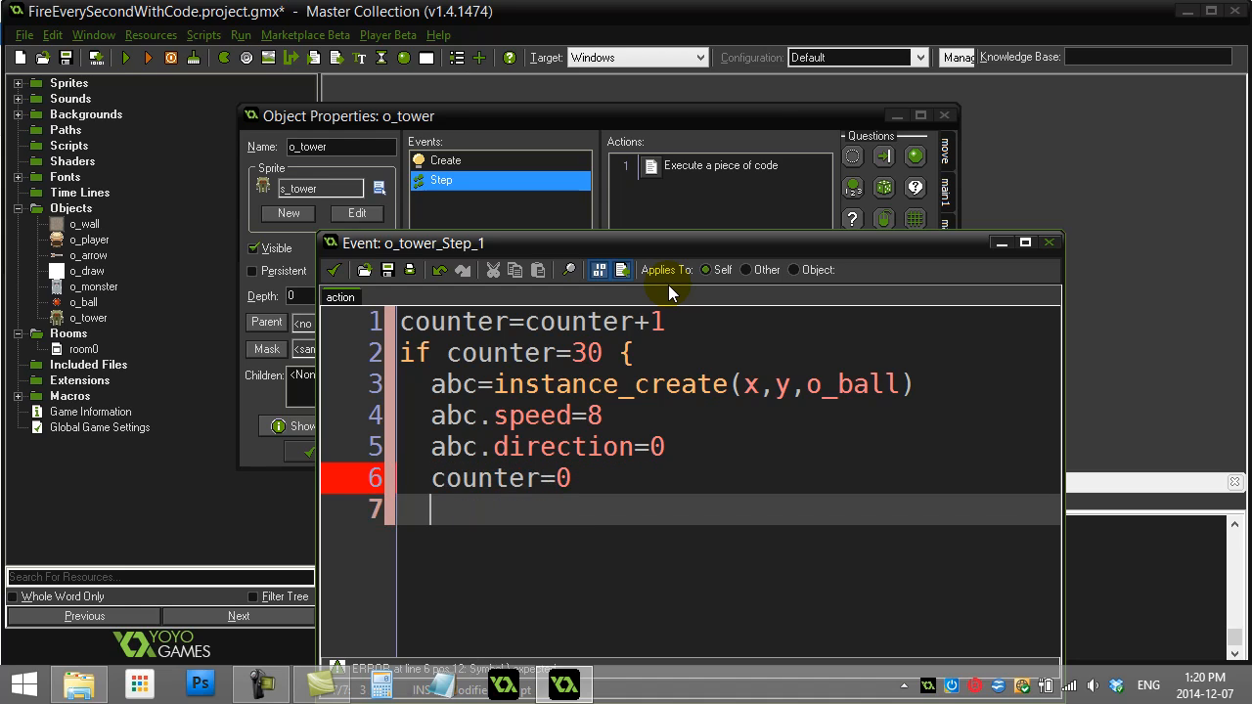
pyautogui.write('}')
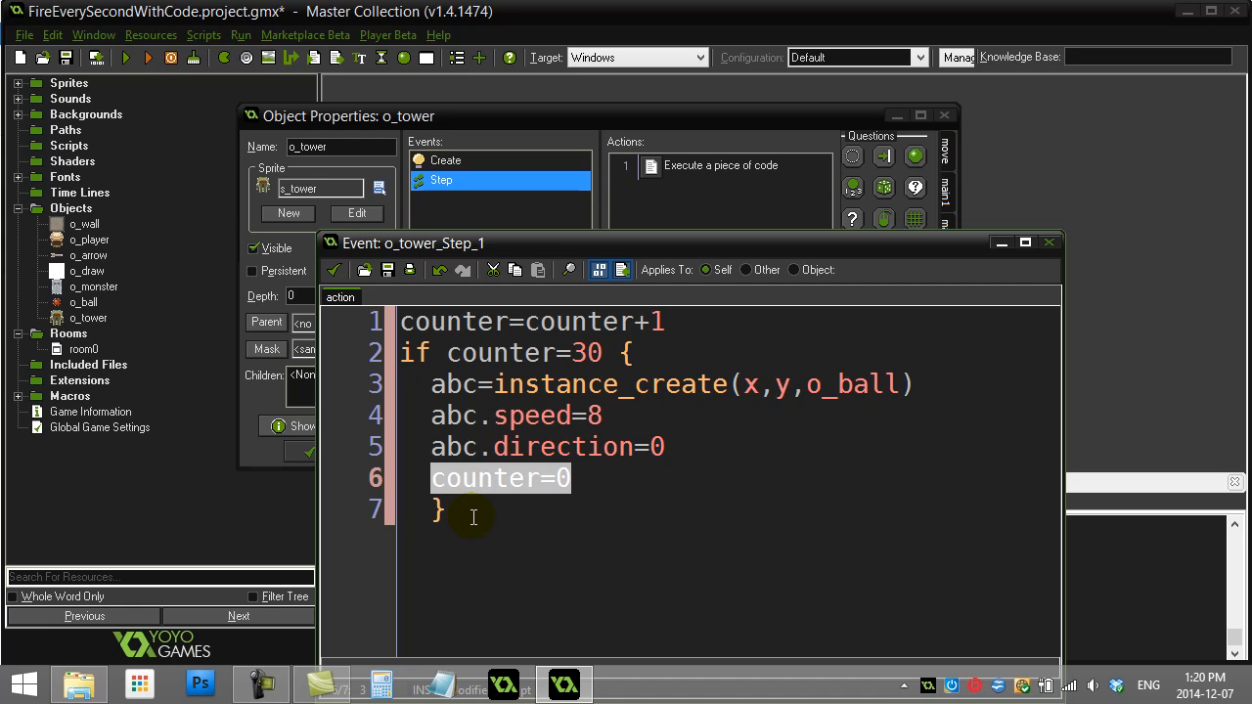
pyautogui.moveTo(494, 511)
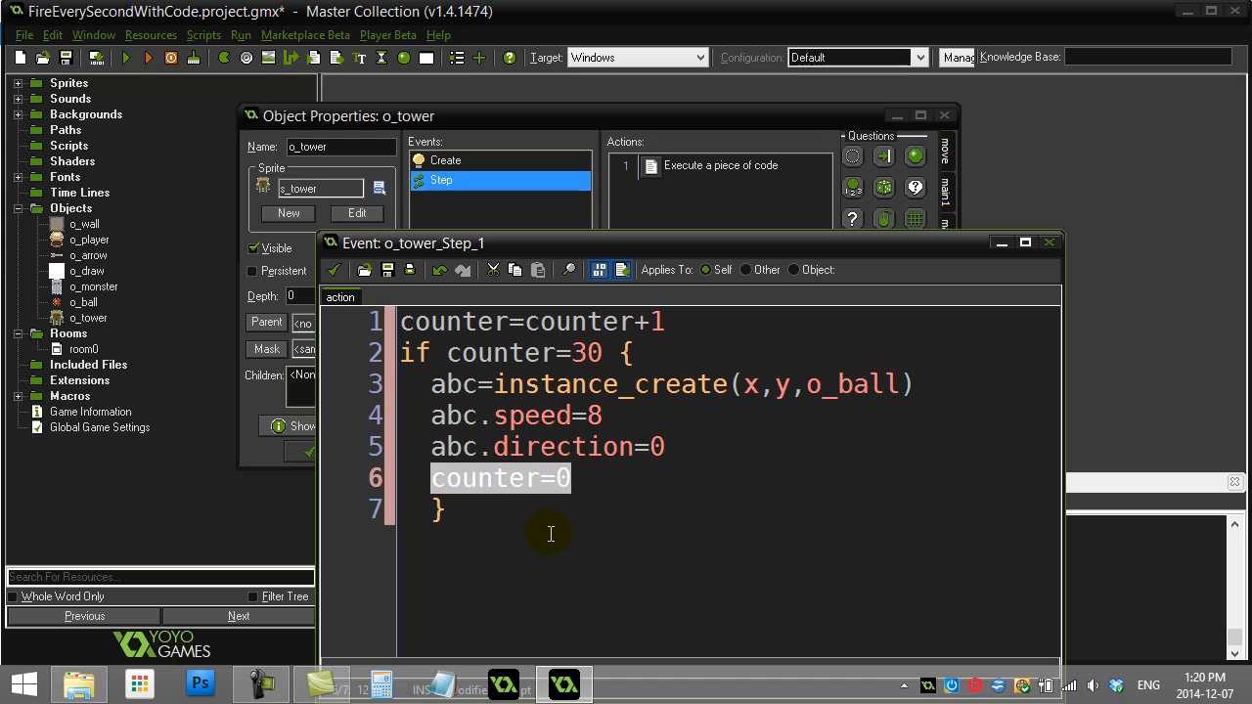
pyautogui.moveTo(528, 469)
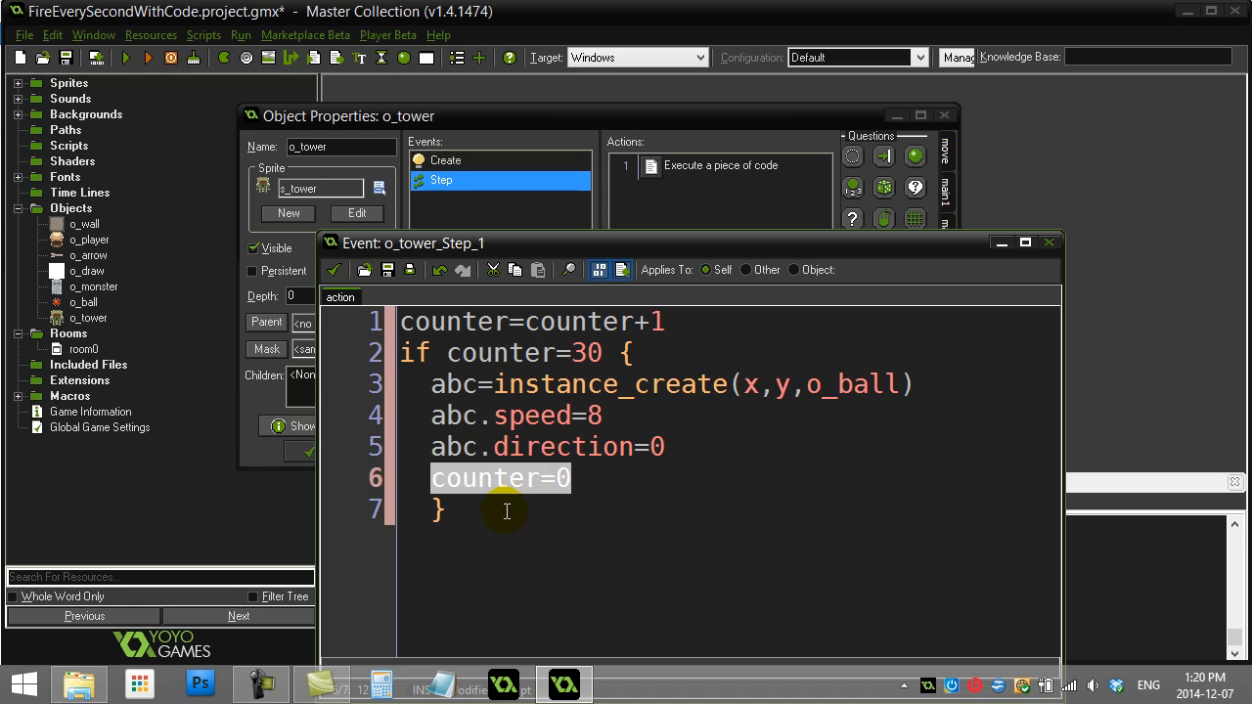
pyautogui.moveTo(334, 270)
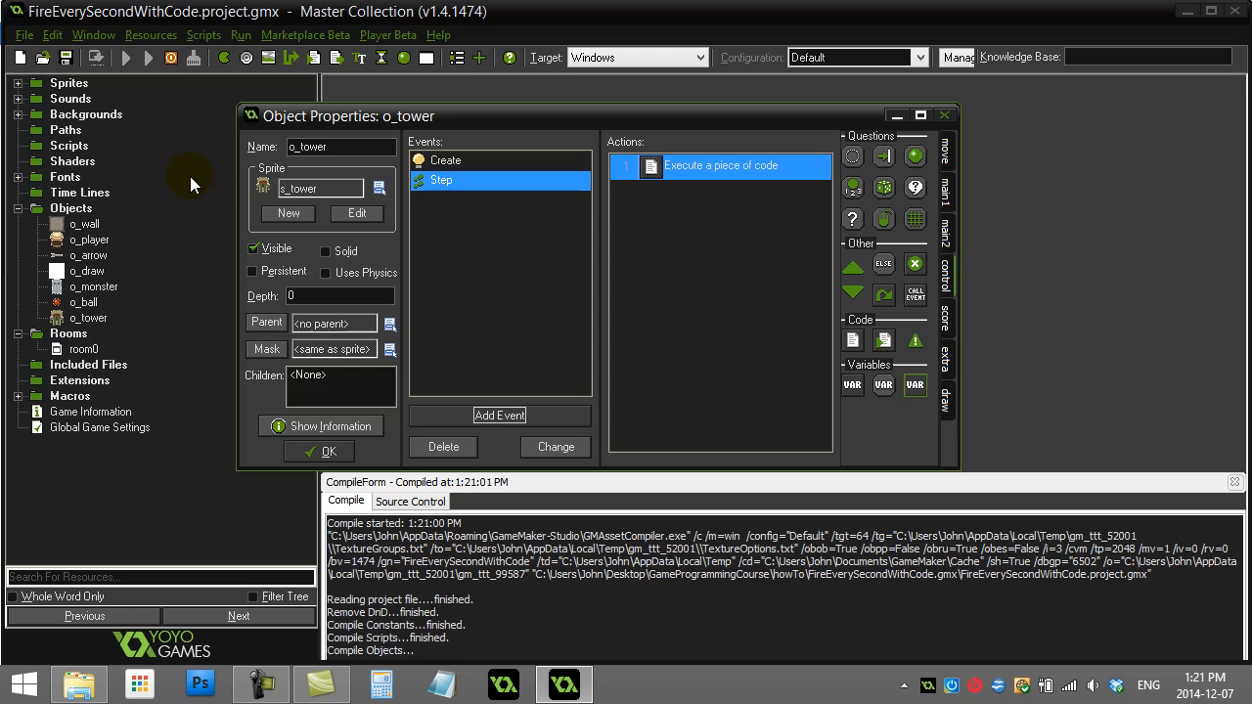
# Save the Step code and launch the game with the Run arrow
pyautogui.click(125, 57)
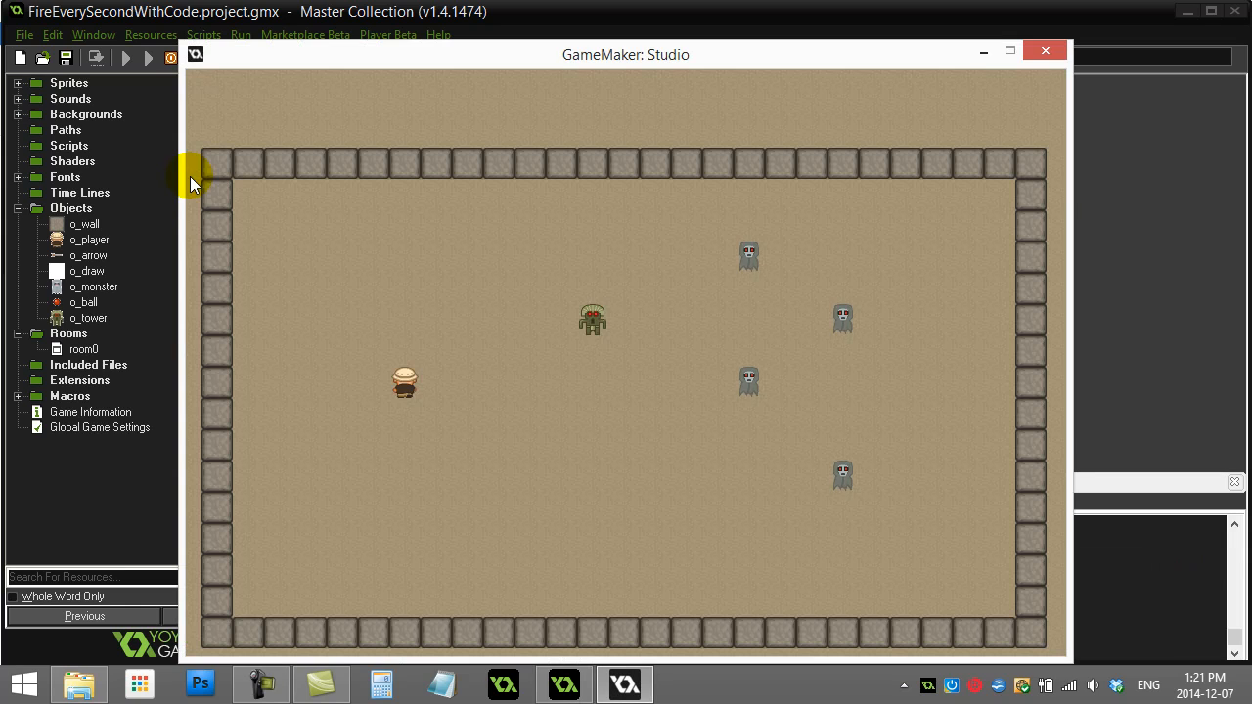